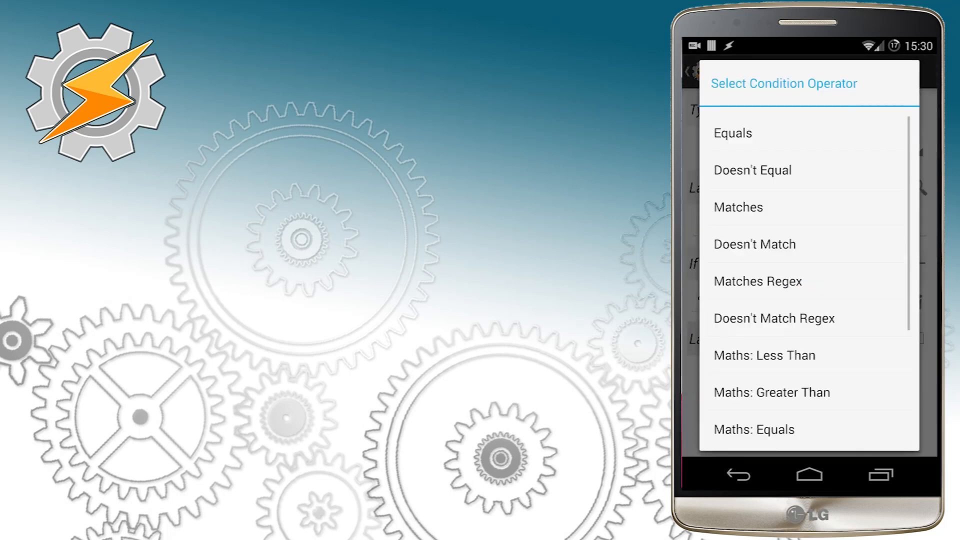
Make the Goto's If condition a Maths Less Than comparison of %index against 7
click(764, 355)
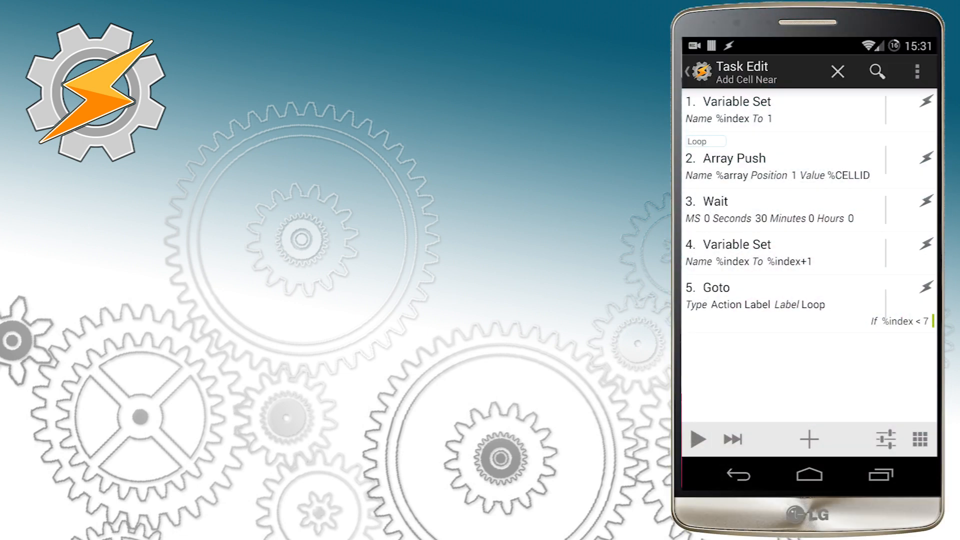
Add a Goto action of type Action Label targeting the Write label
click(808, 439)
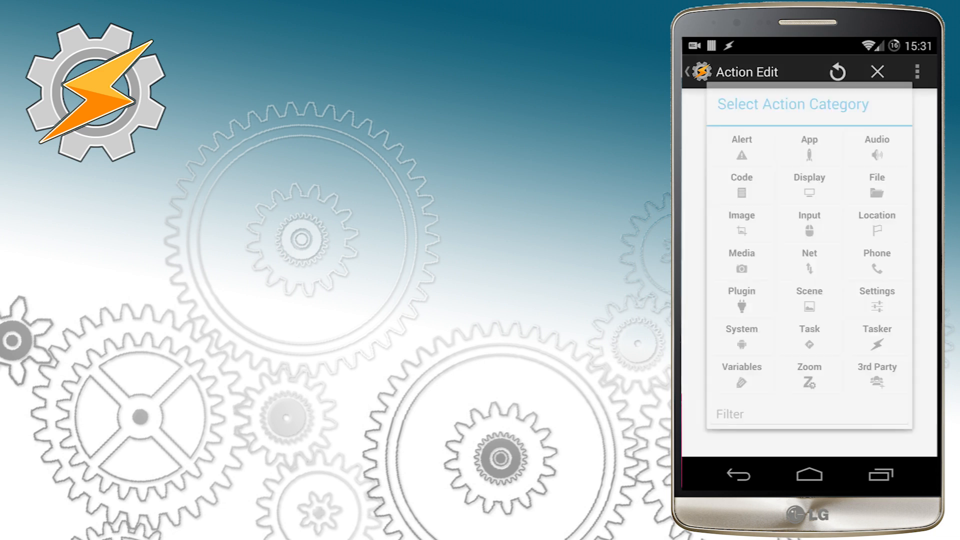
click(808, 337)
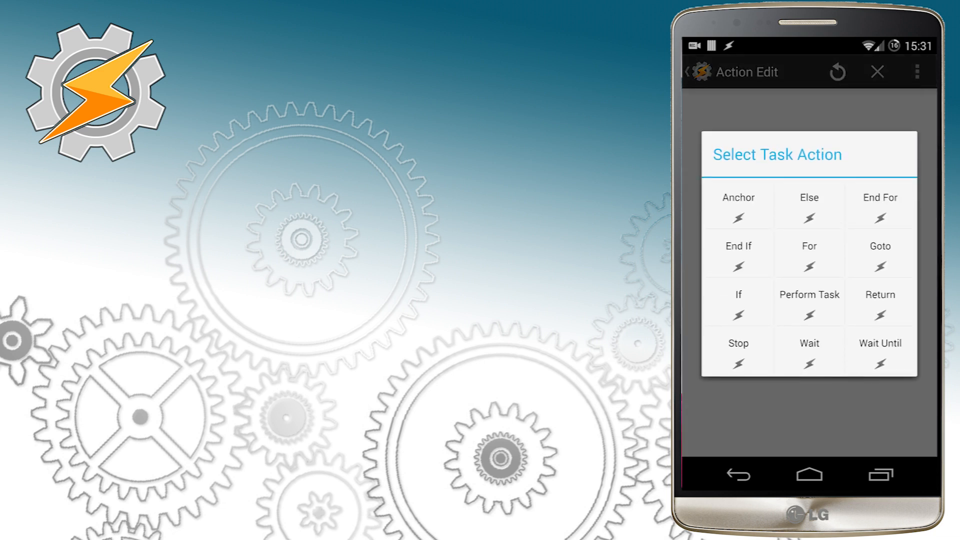
click(879, 253)
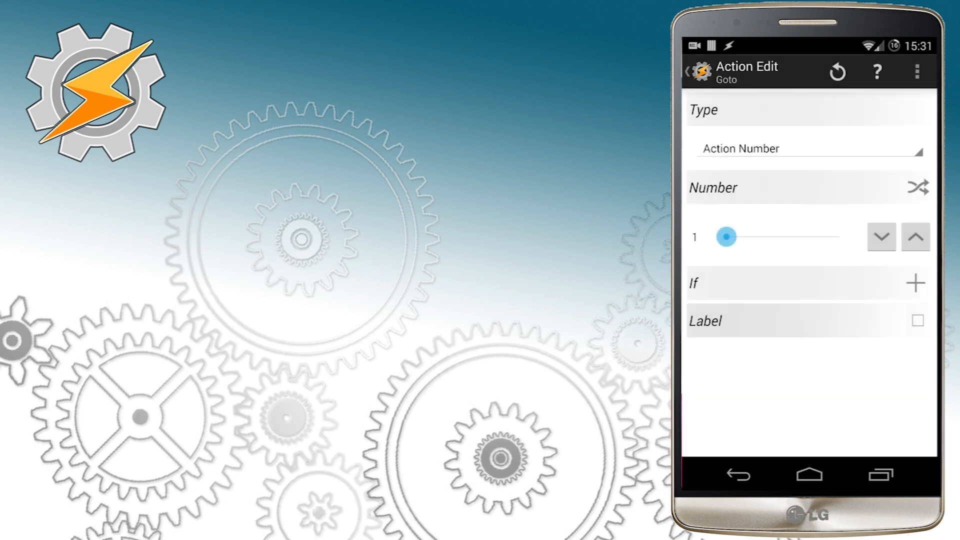
click(796, 148)
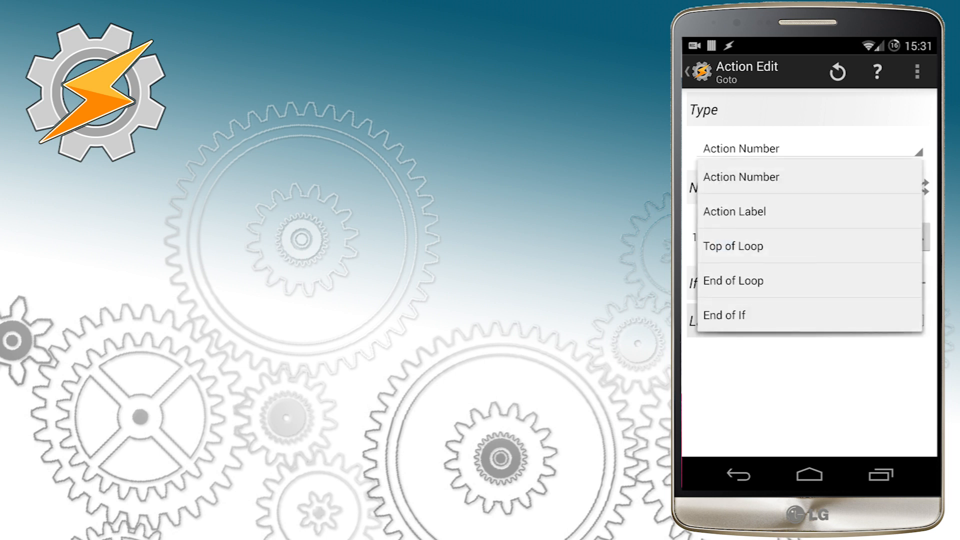
click(734, 211)
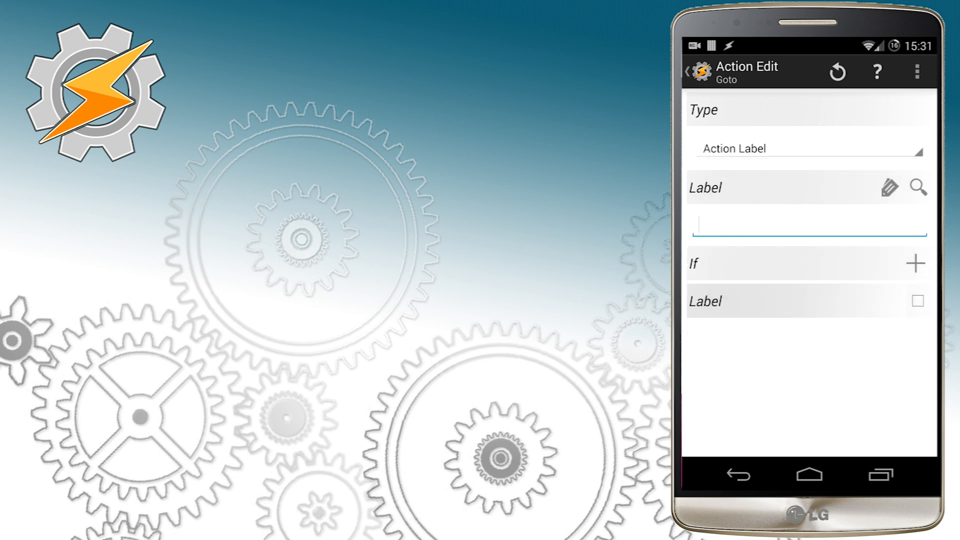
click(807, 234)
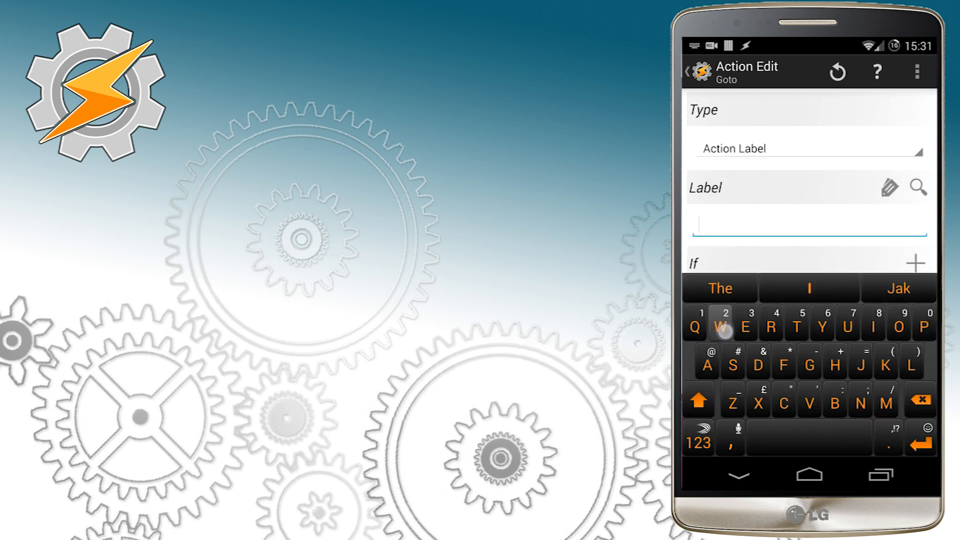
text(Write)
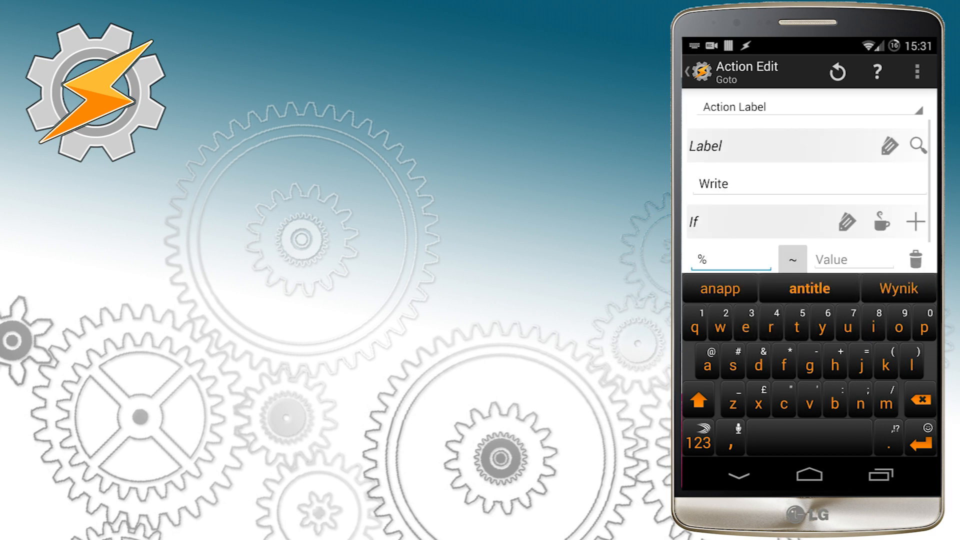
Give the Goto an If condition %index matches 7 and save it
click(729, 258)
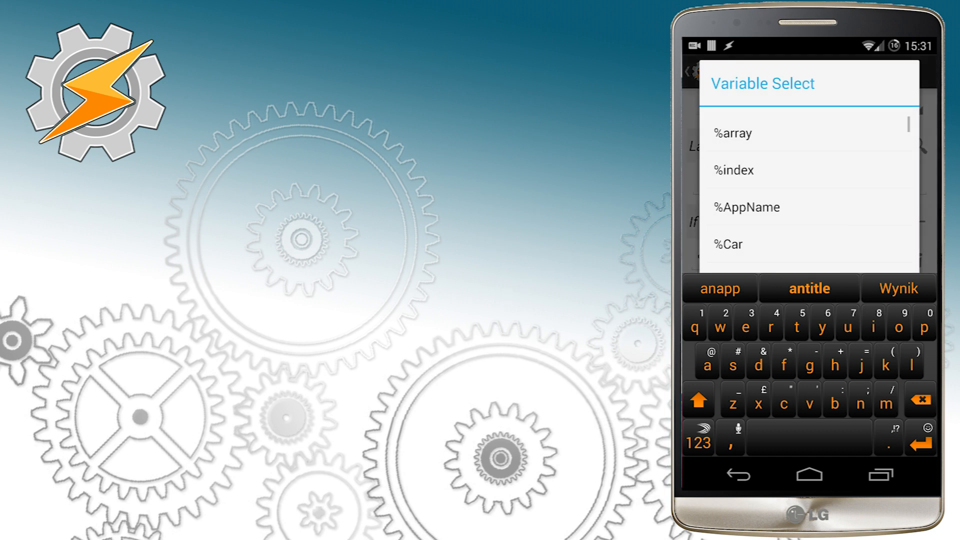
click(733, 170)
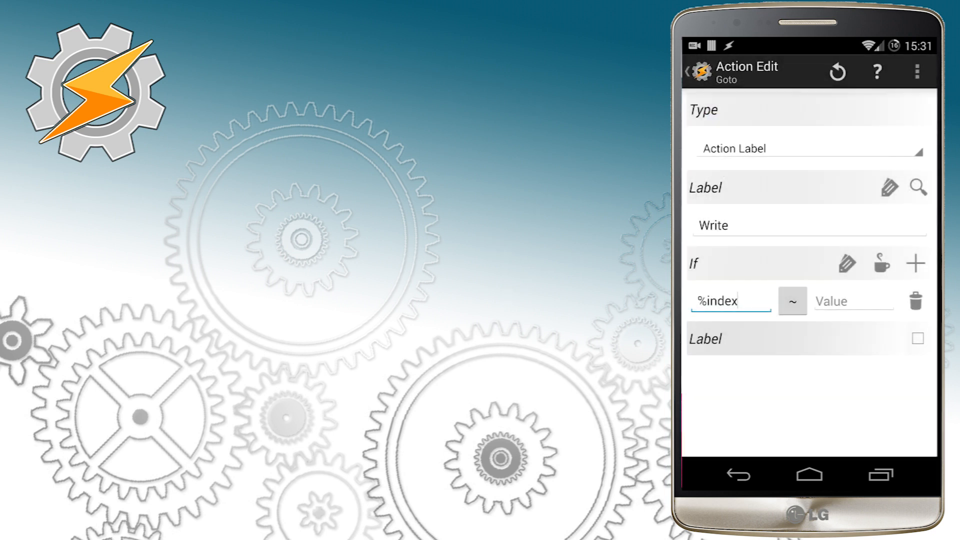
click(851, 301)
text(7)
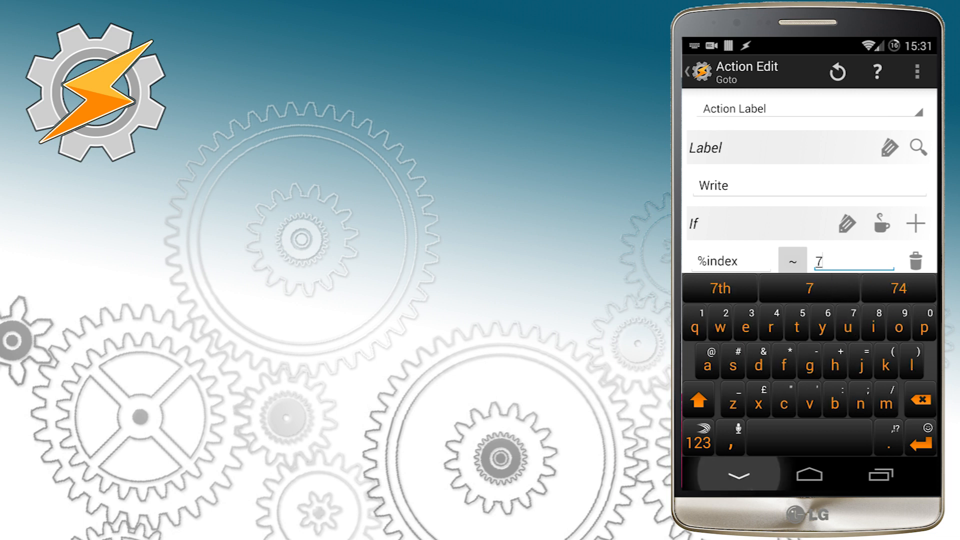
click(738, 476)
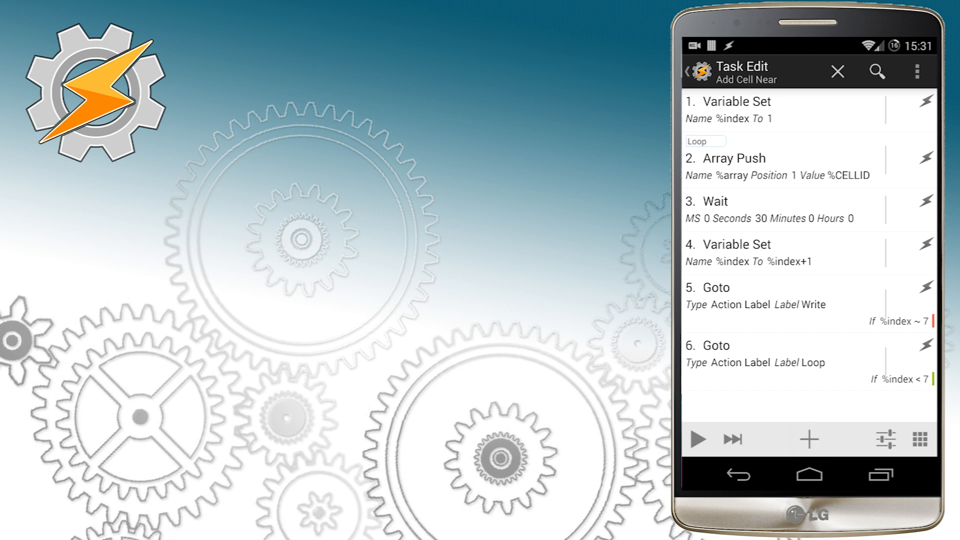
Add an Array Process on %array removing duplicates, labelled Write
click(808, 439)
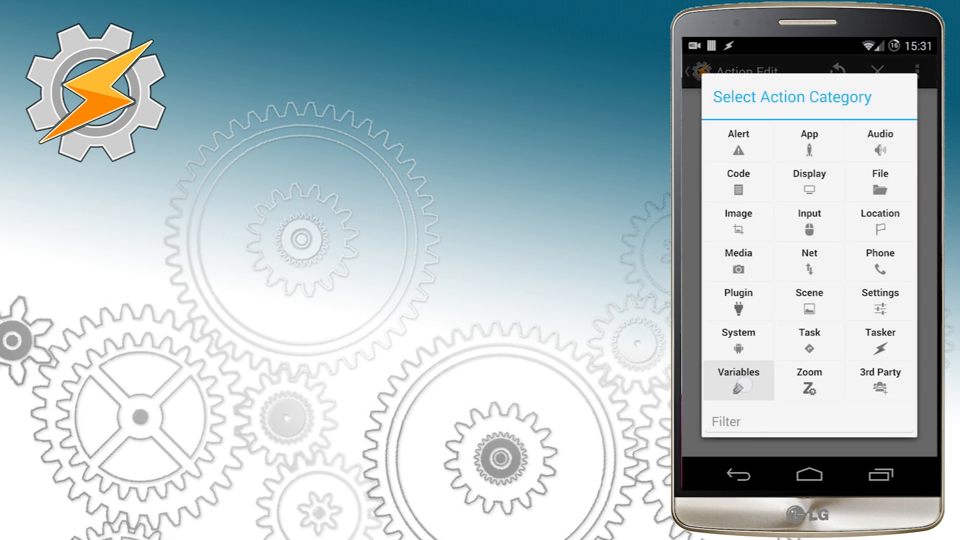
click(738, 380)
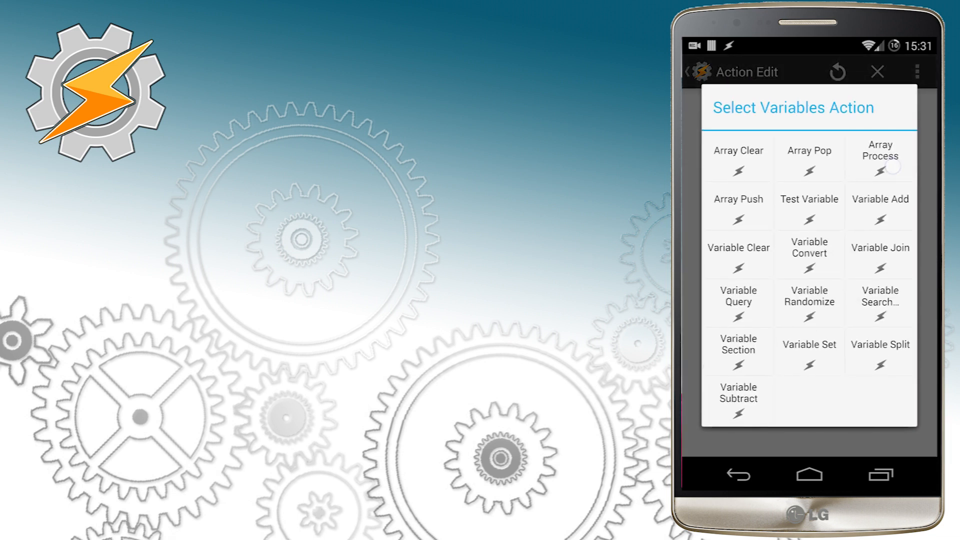
click(879, 156)
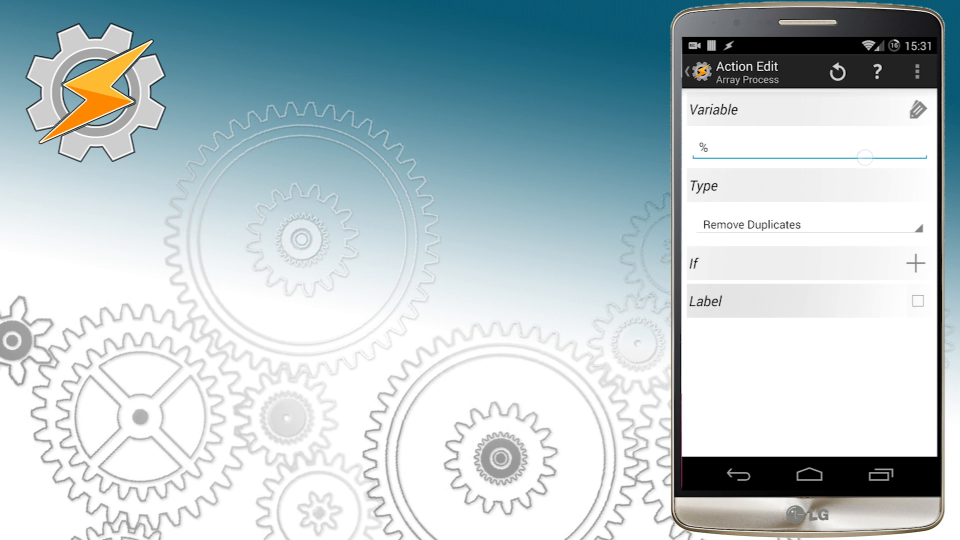
click(796, 147)
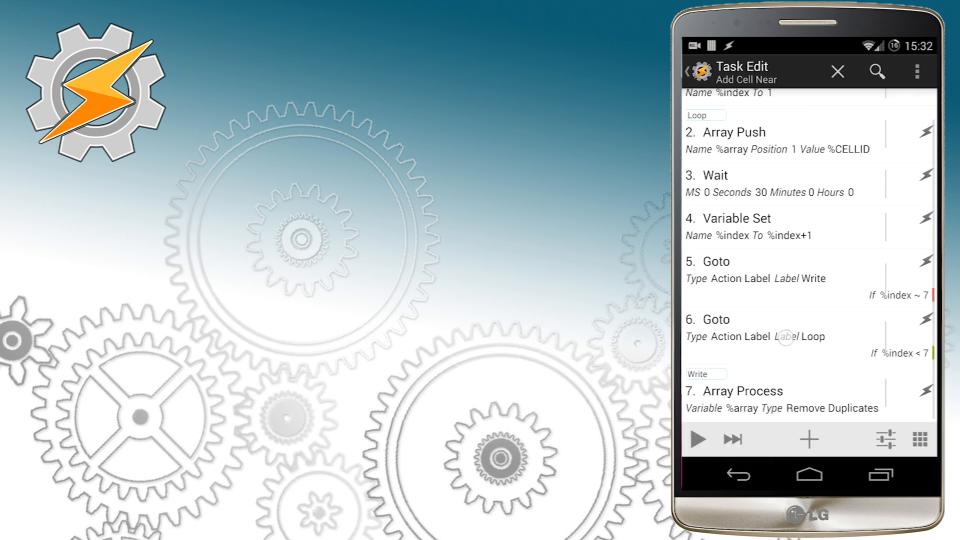
Add an Array Process action on %array with type Squash
click(808, 440)
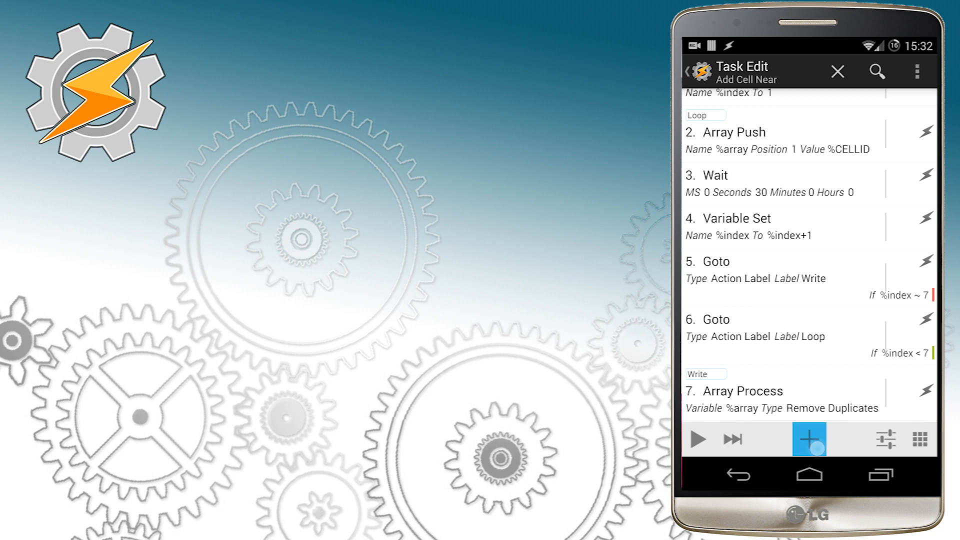
click(809, 439)
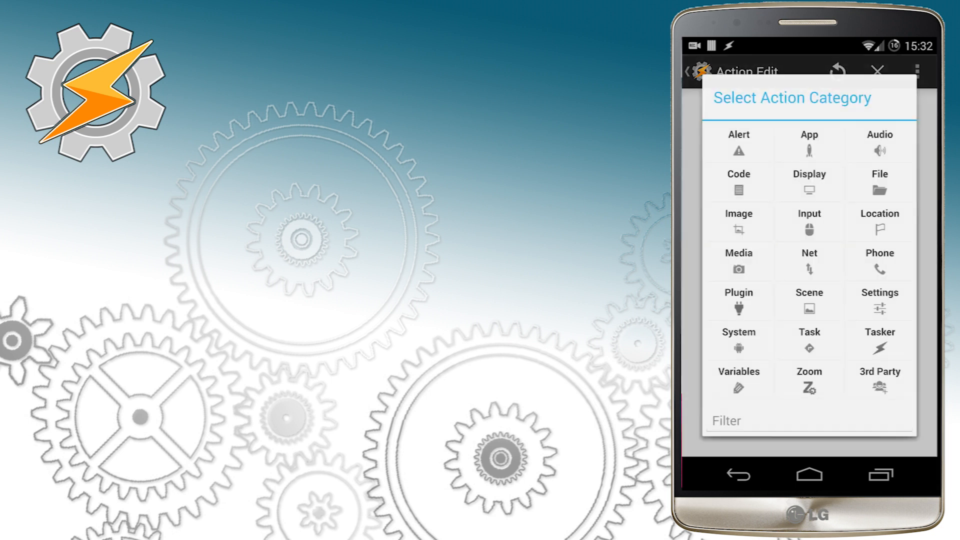
click(738, 380)
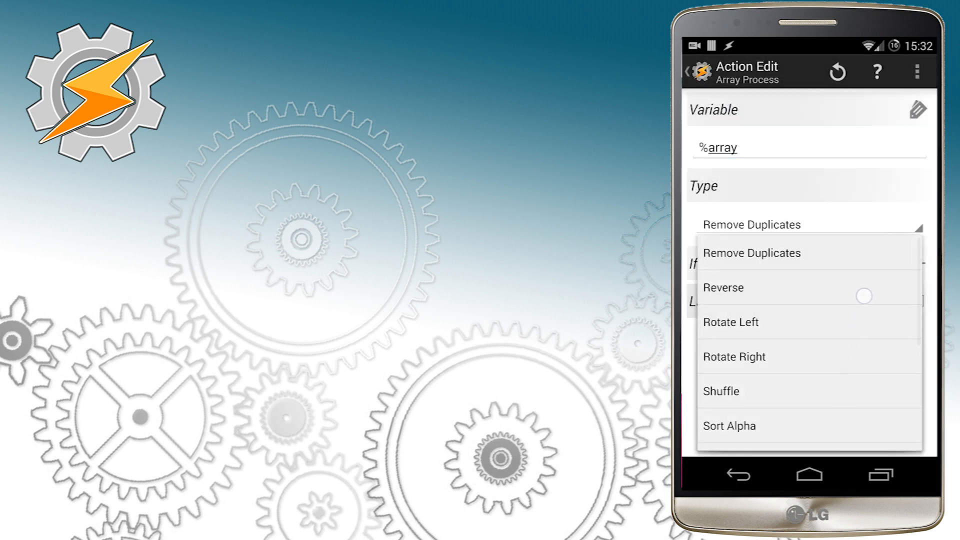
scroll(down, 3)
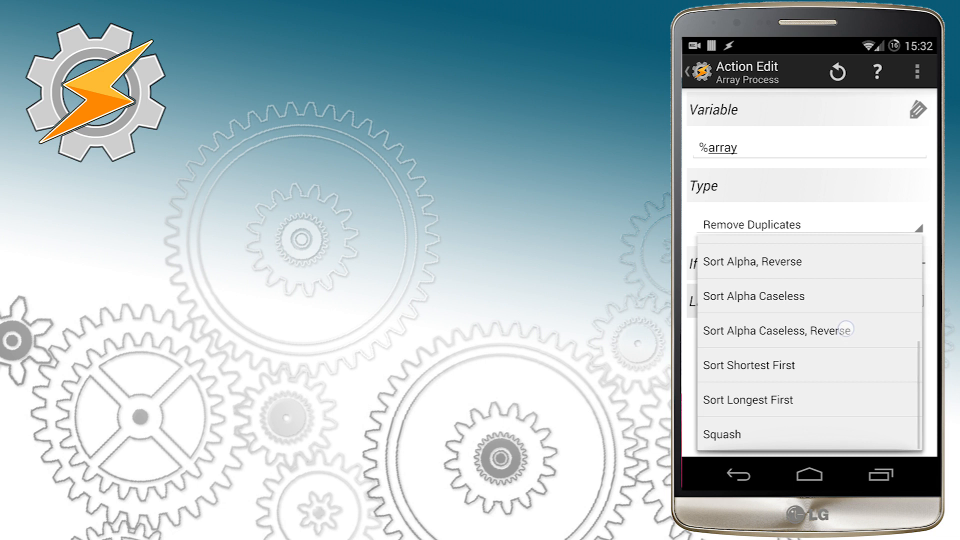
click(721, 434)
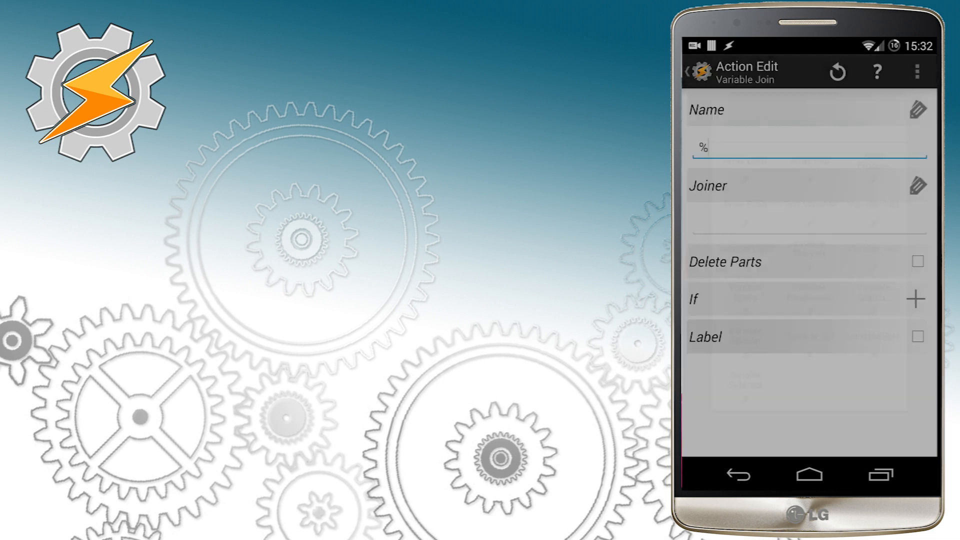
Add a Variable Join action on %array and save it
text(array)
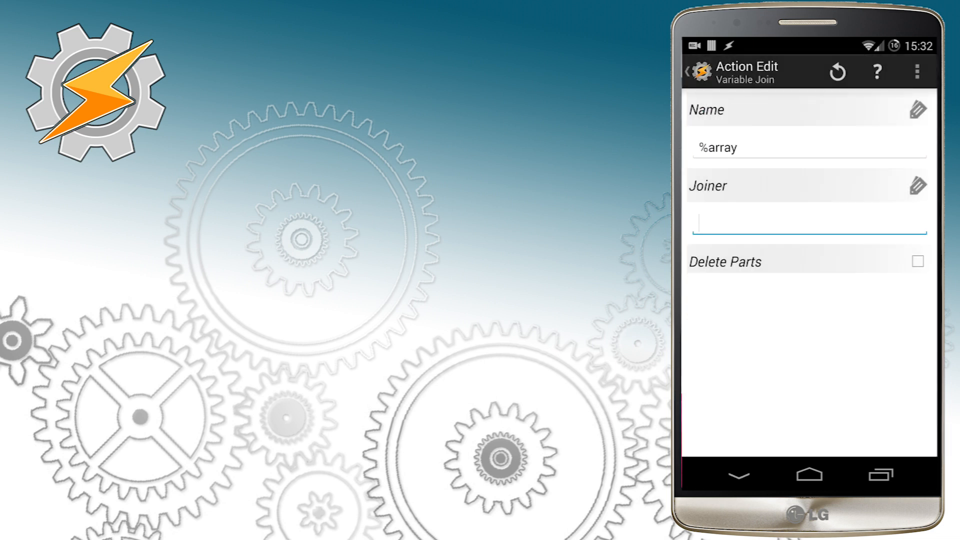
click(808, 228)
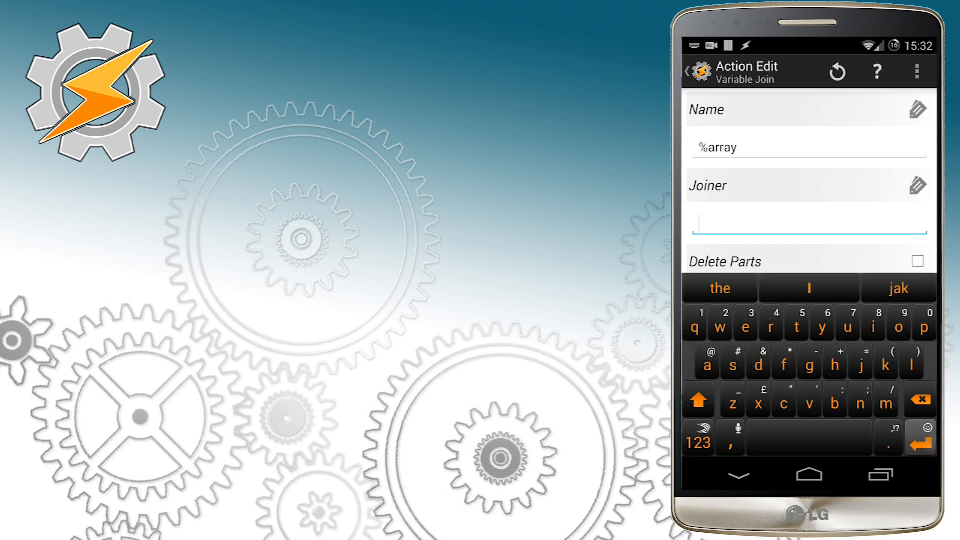
click(920, 430)
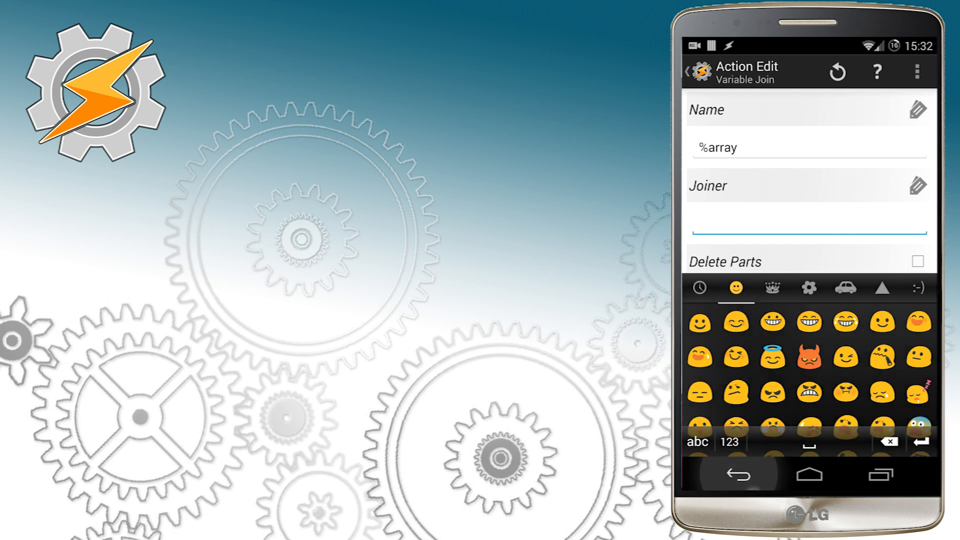
click(739, 474)
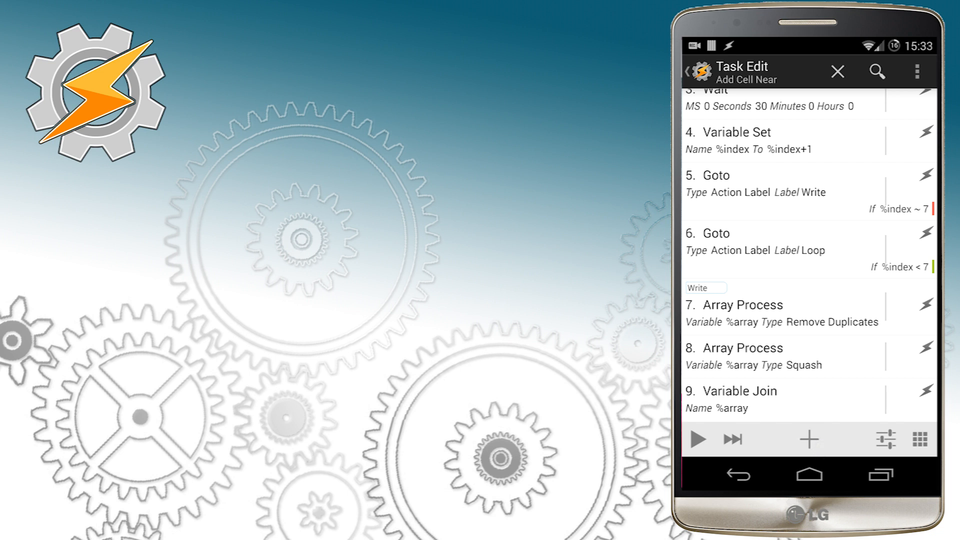
Add a Variable Set action making %CellsApproved equal to %array
click(808, 439)
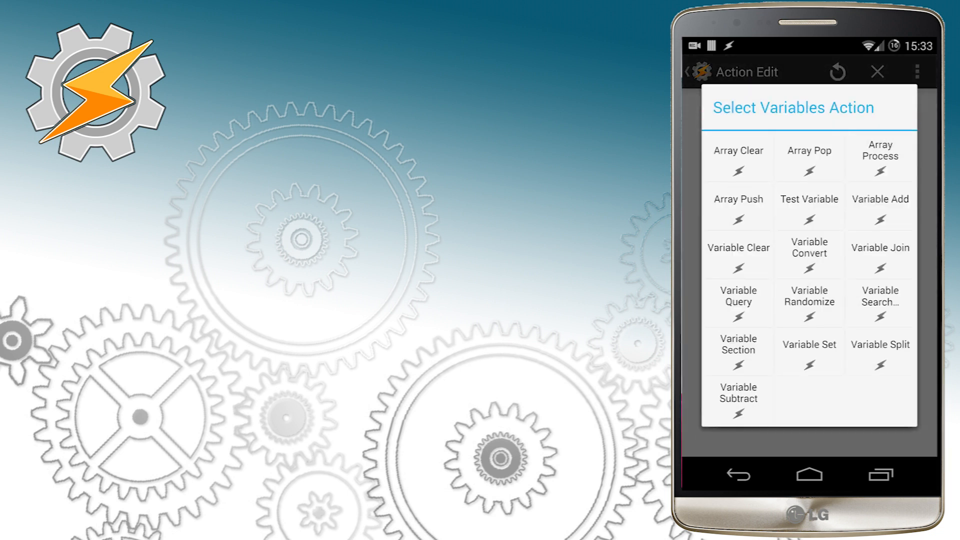
click(808, 354)
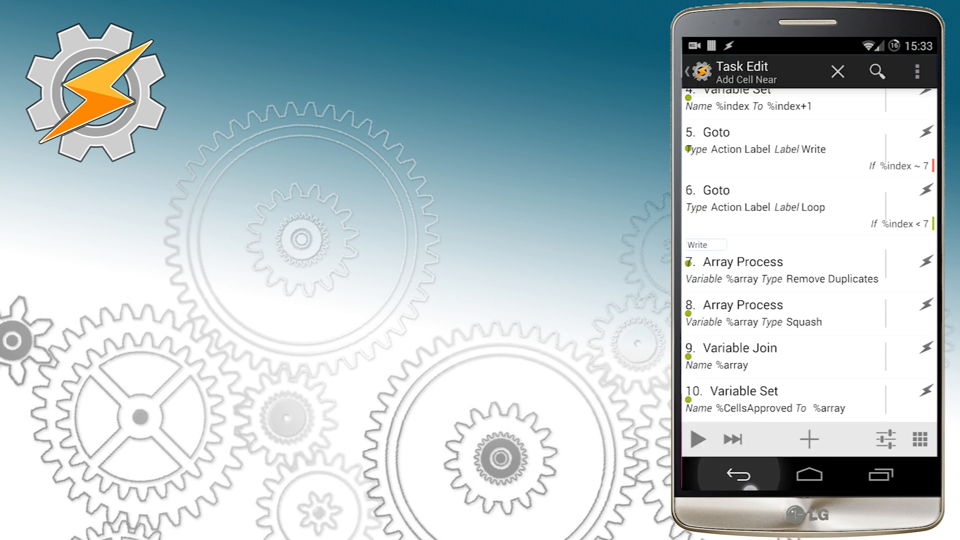
Leave the task, check %CellsApproved in VARS, and start a new Cell Near %CellsApproved profile
click(738, 474)
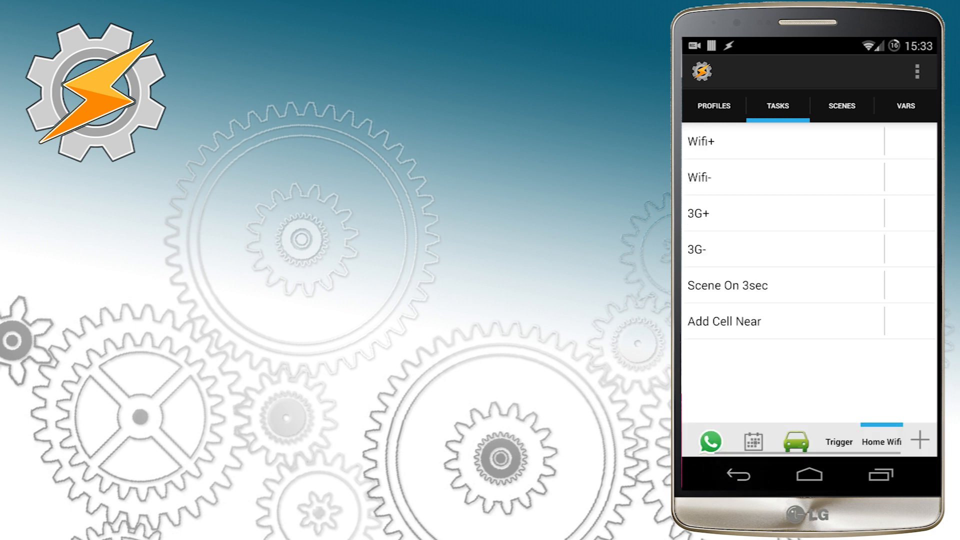
click(905, 106)
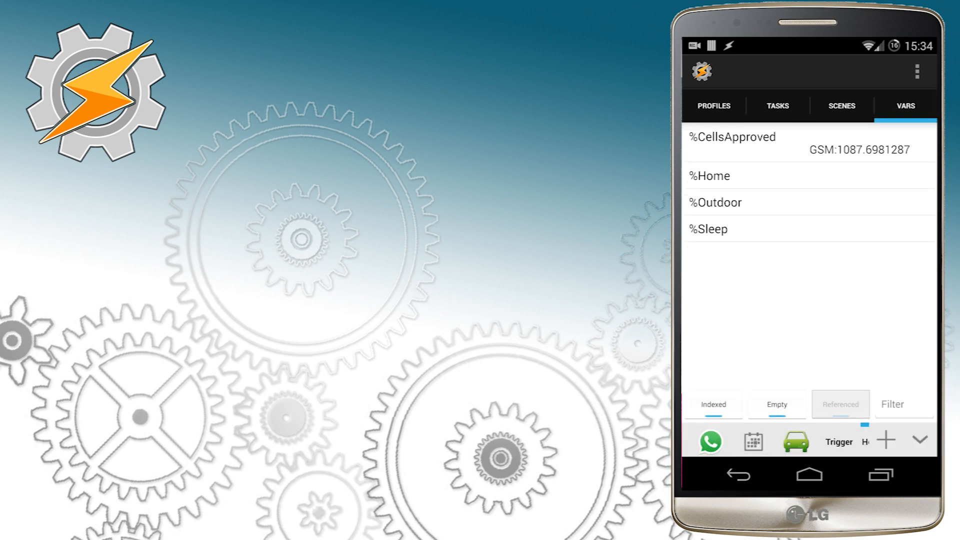
click(777, 105)
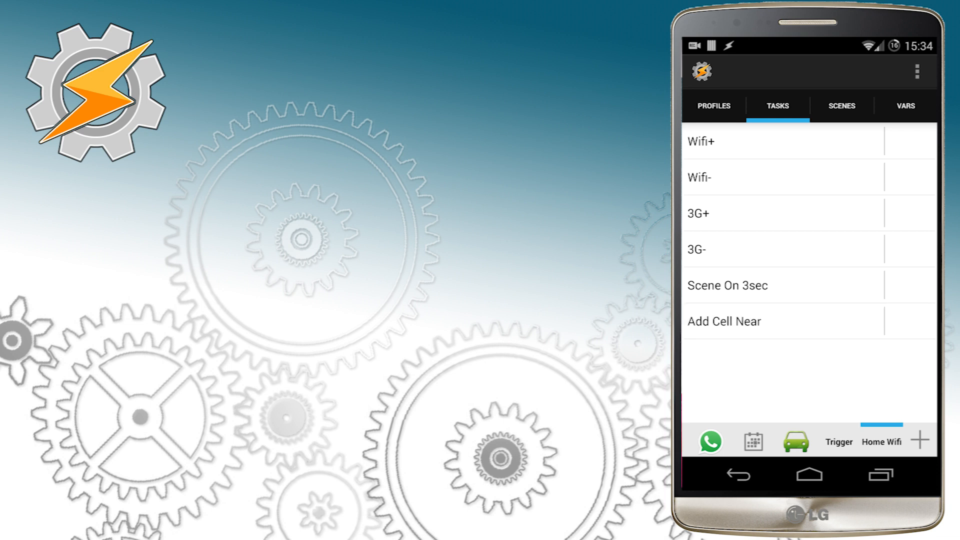
click(724, 321)
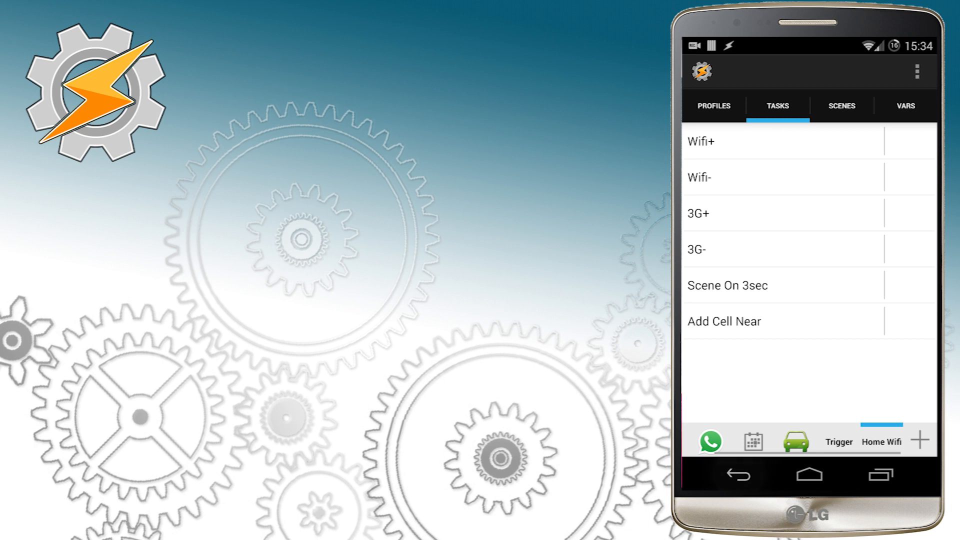
click(905, 106)
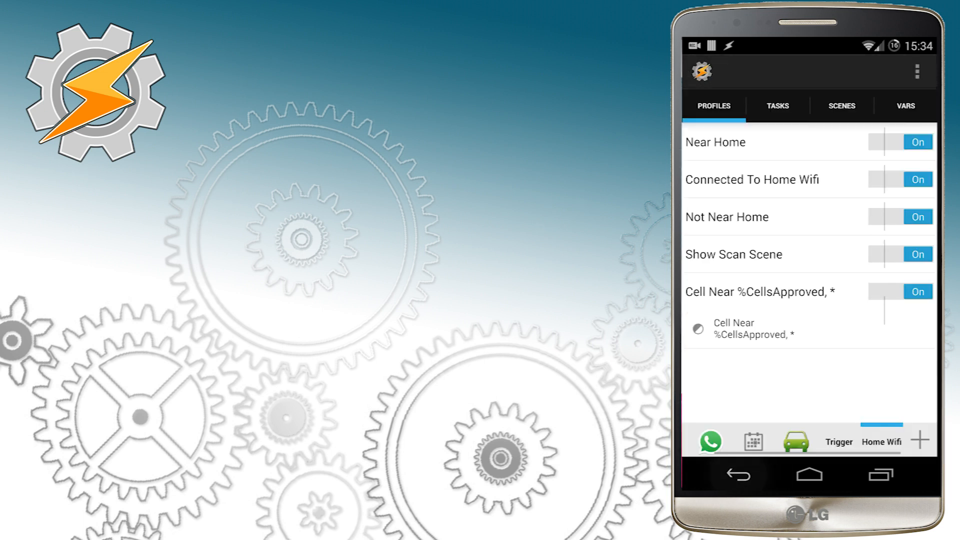
Attach the Wifi+ task to the profile and rename it Custom Places Wifi
click(917, 72)
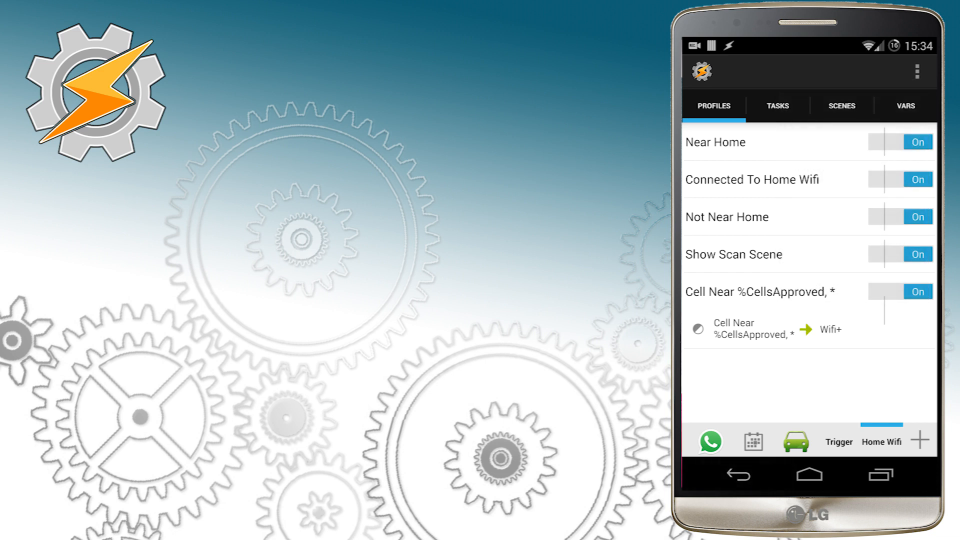
click(917, 142)
text(Custom P)
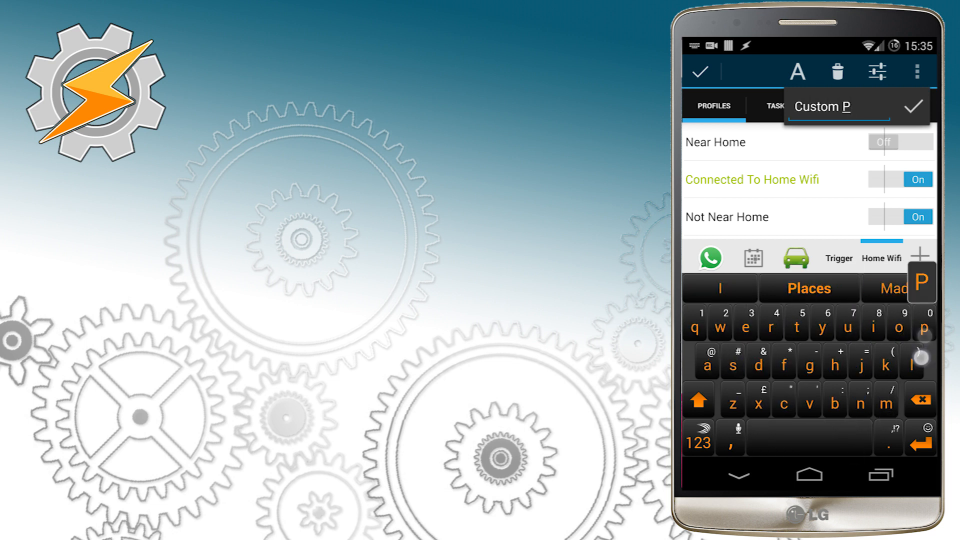
click(744, 323)
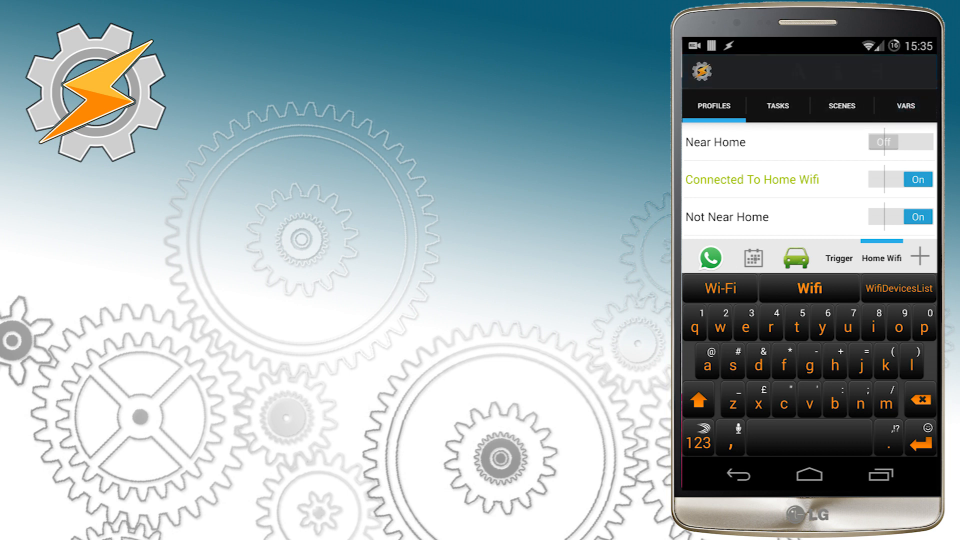
click(841, 106)
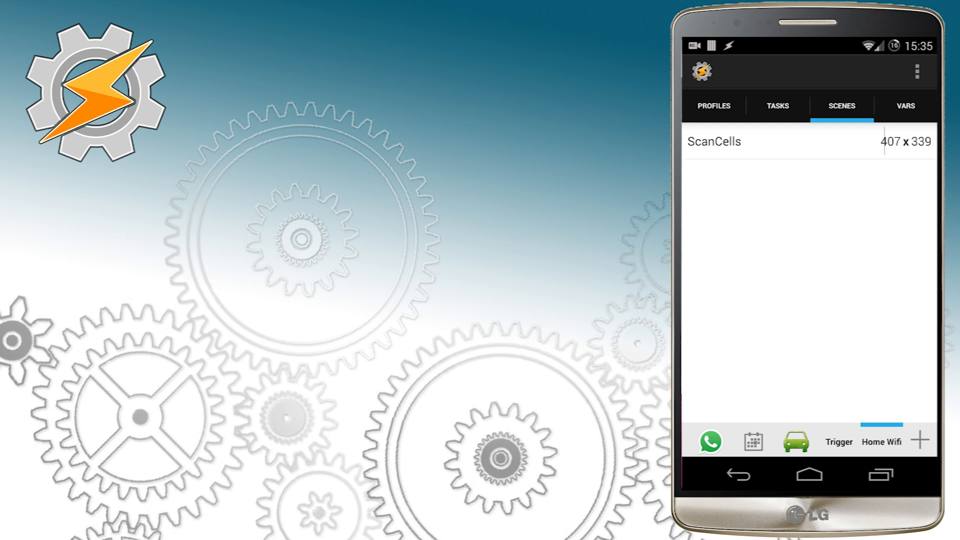
In the ScanCells Scan element's TAP task, add Perform Task running Add Cell Near
click(713, 141)
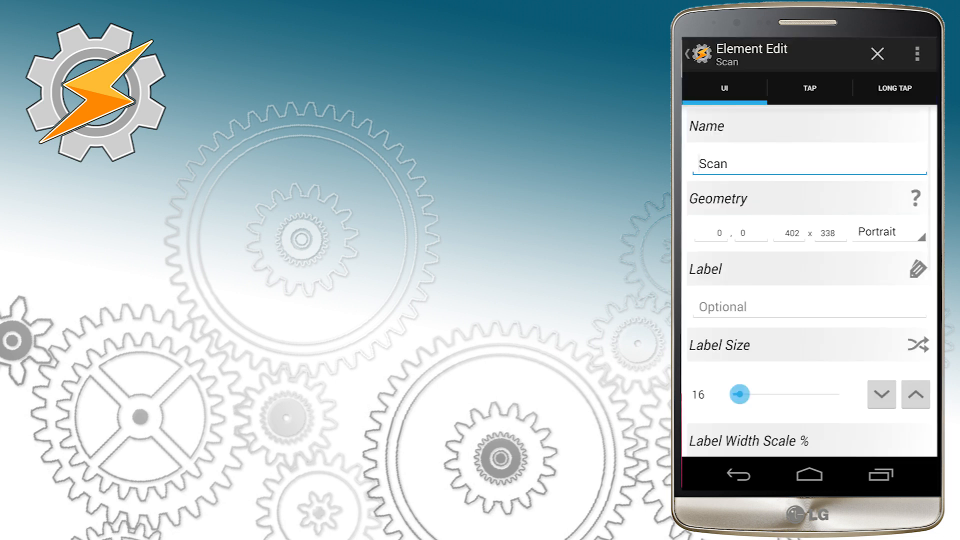
click(808, 88)
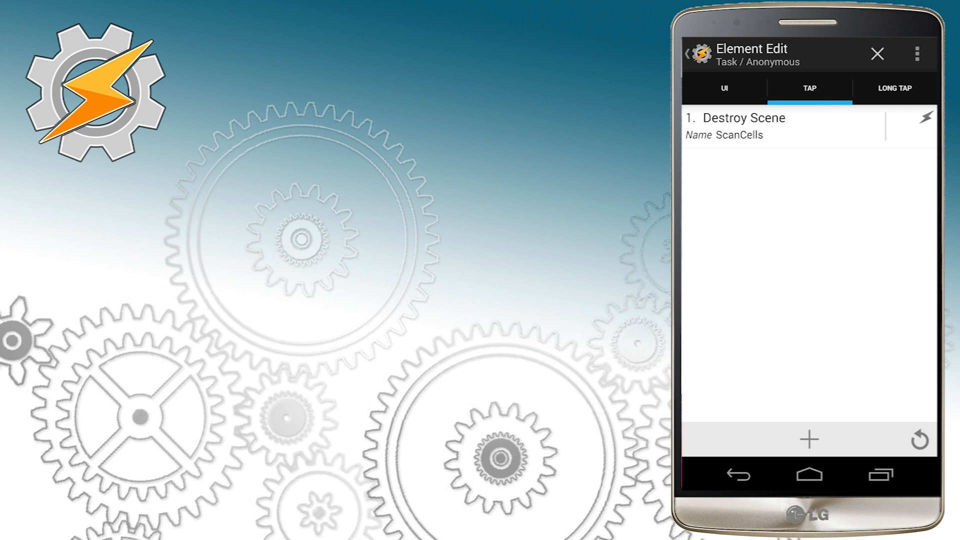
click(808, 439)
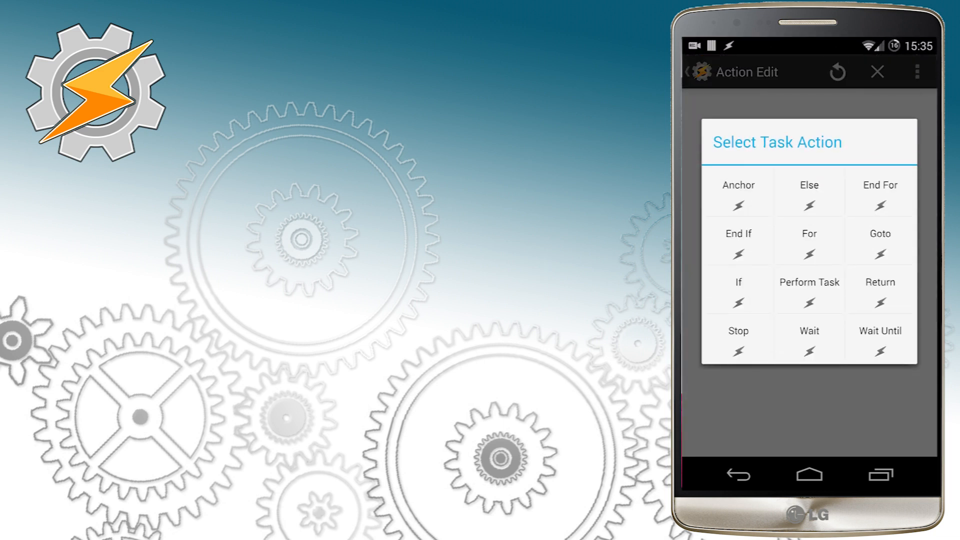
click(808, 290)
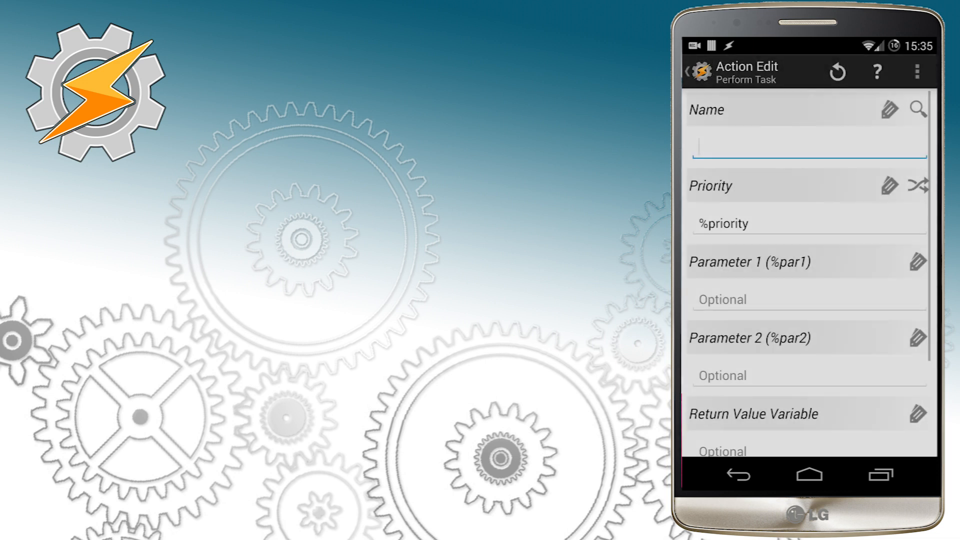
click(917, 110)
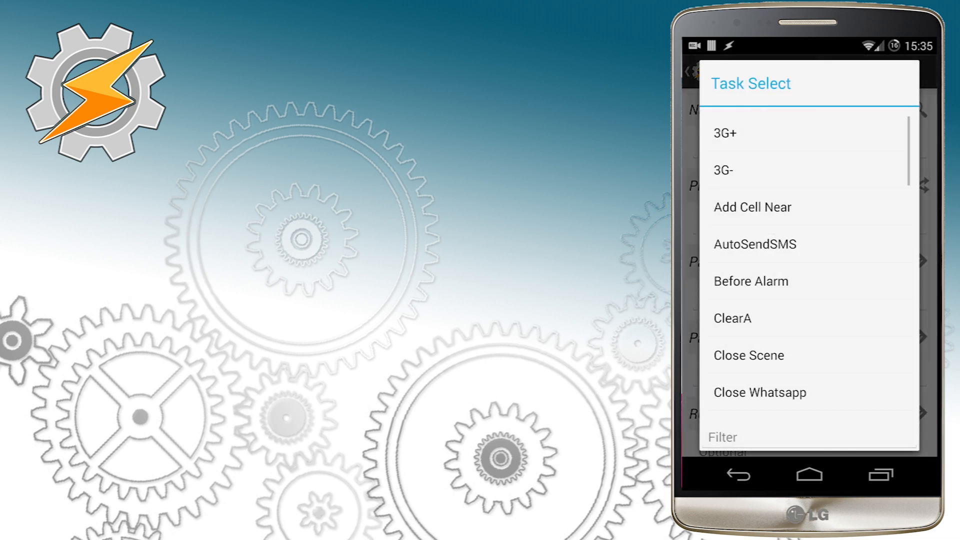
click(753, 207)
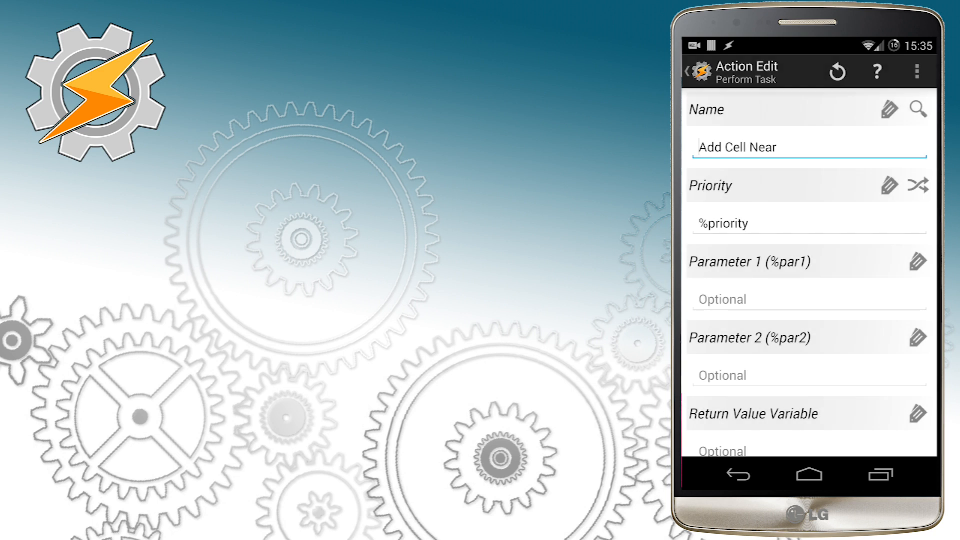
click(738, 475)
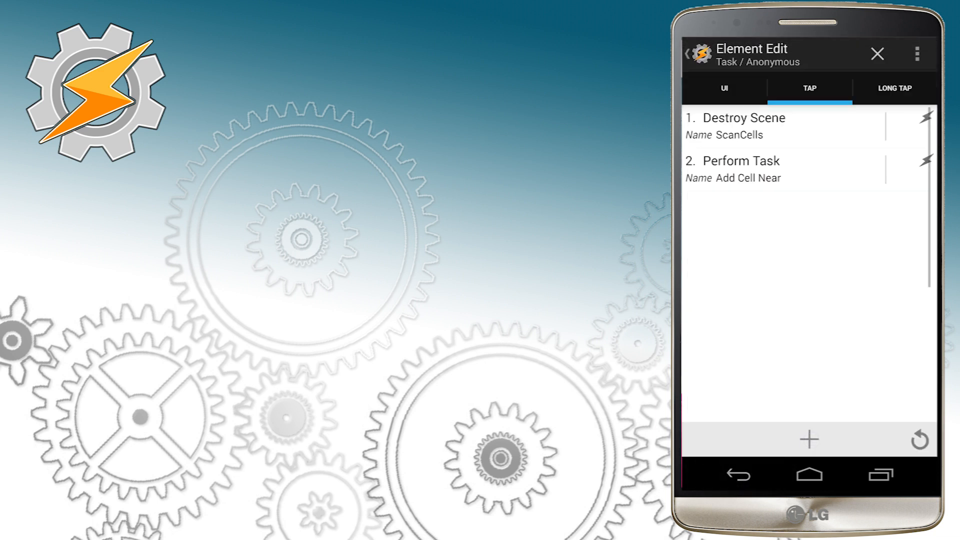
Add an Alert Flash message action after the Perform Task
click(808, 439)
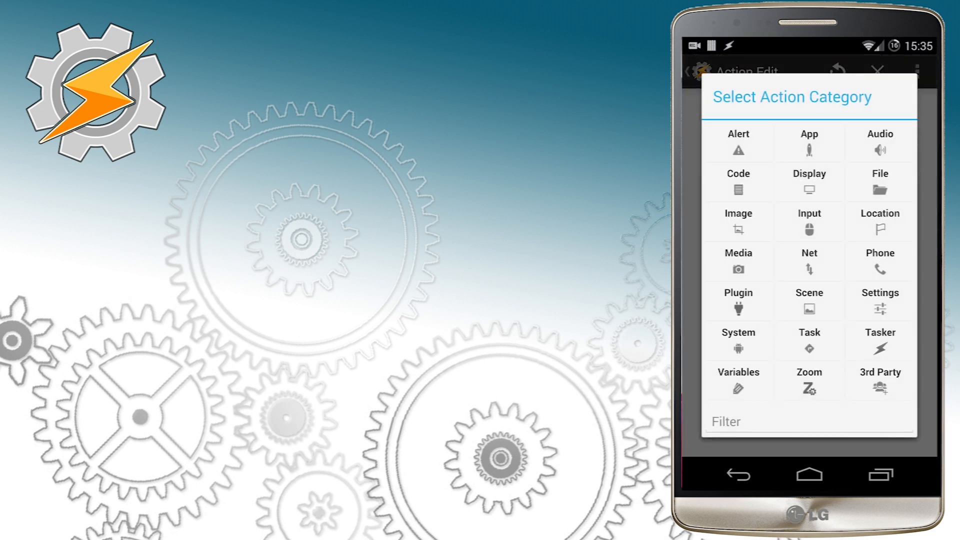
click(737, 141)
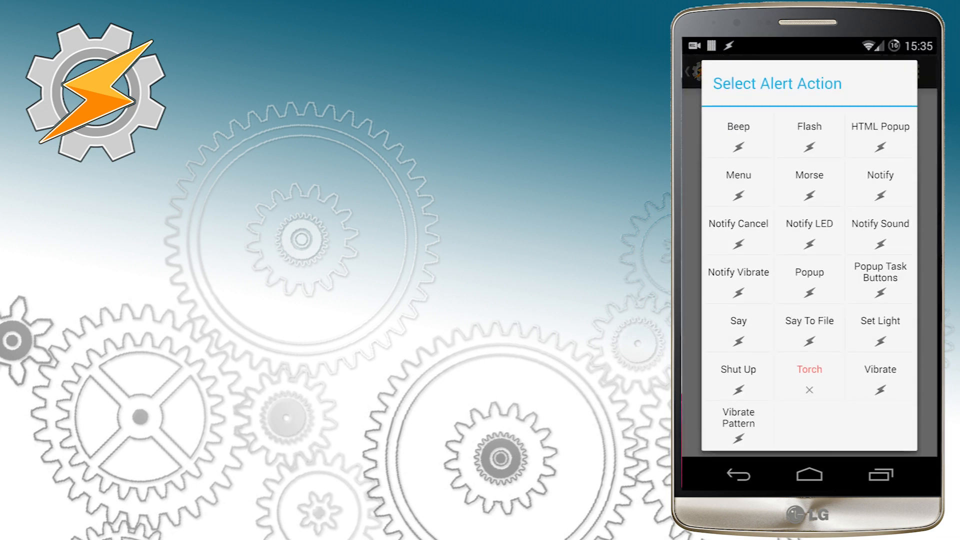
click(808, 135)
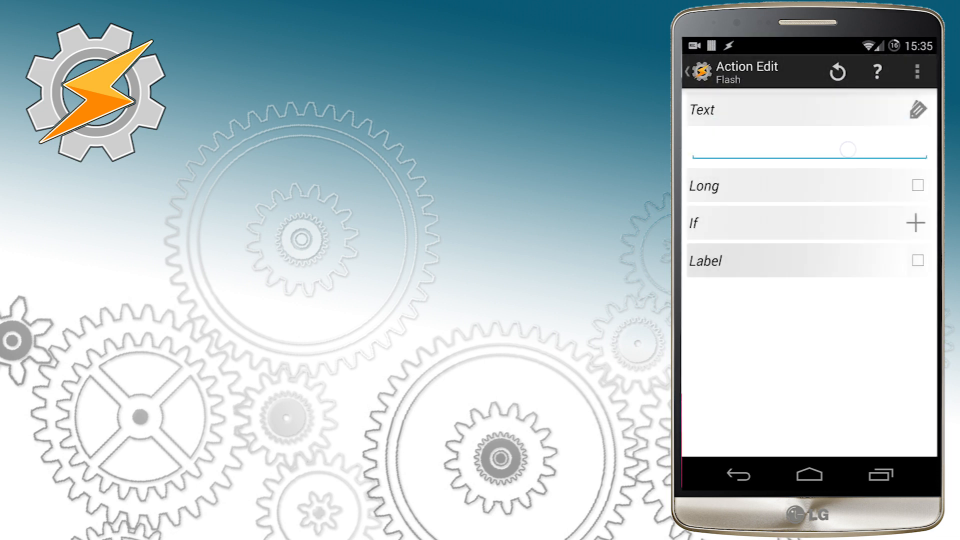
click(796, 132)
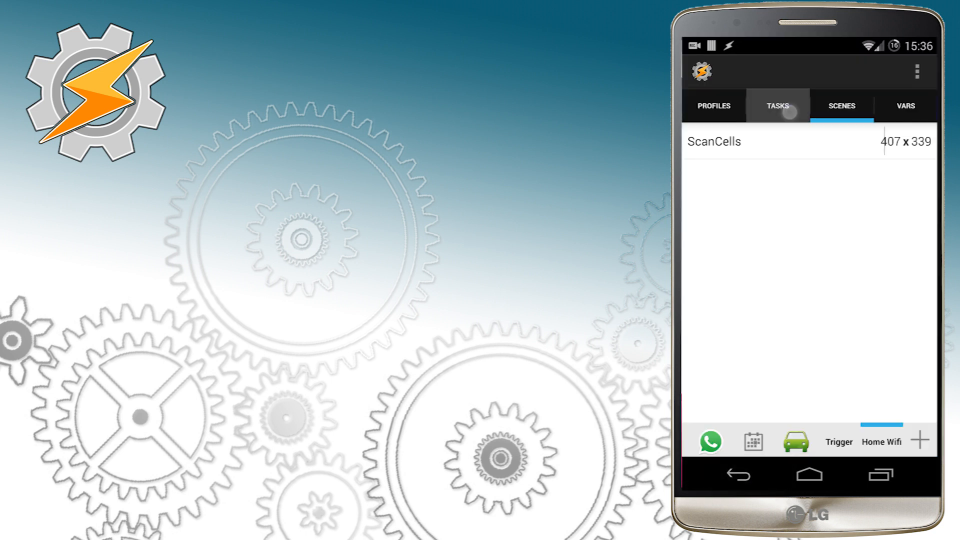
Clone the Wifi+ task as Wifi+1 and return to the profiles list
click(777, 105)
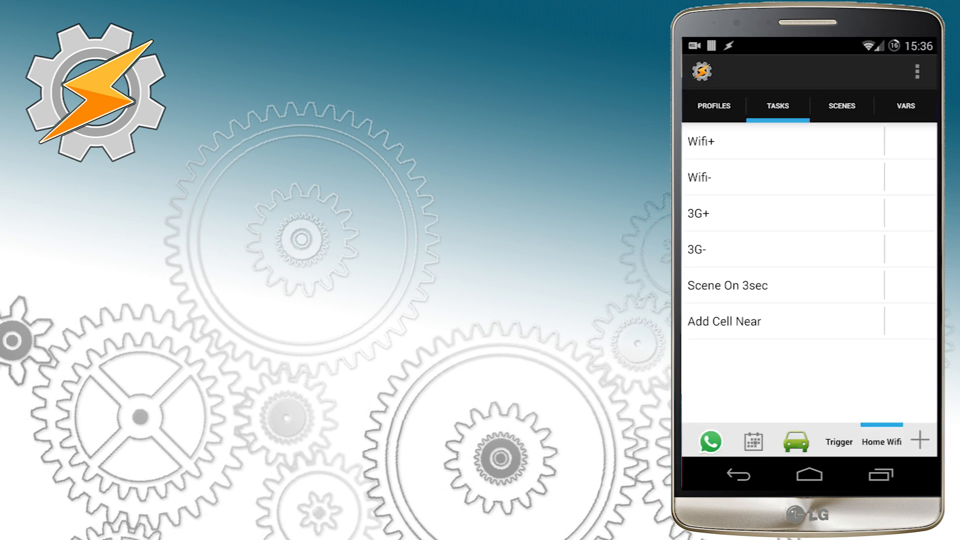
click(713, 106)
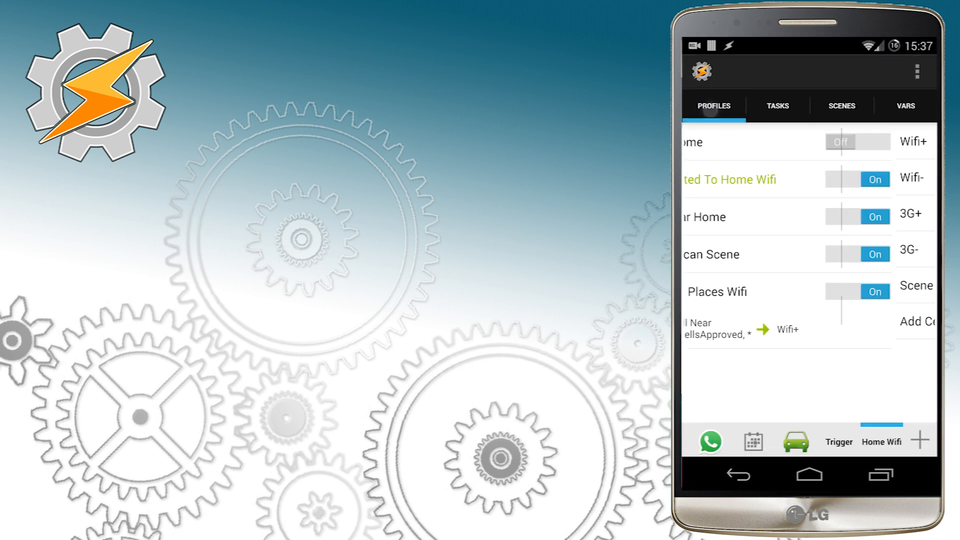
click(777, 106)
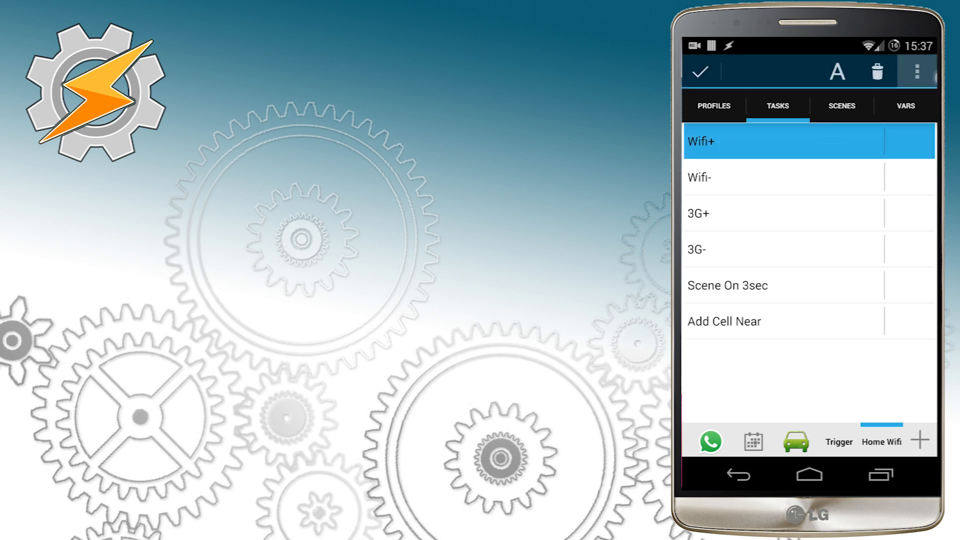
click(917, 71)
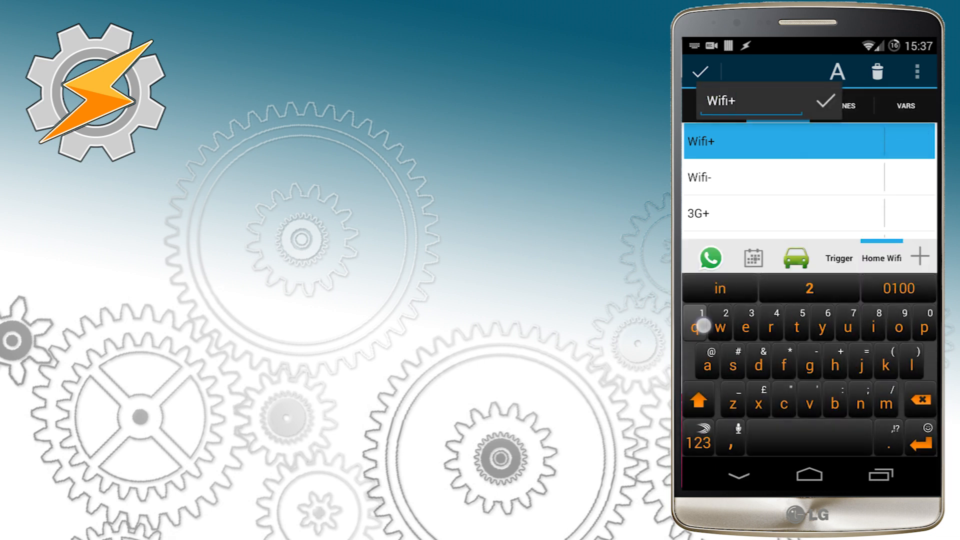
click(823, 100)
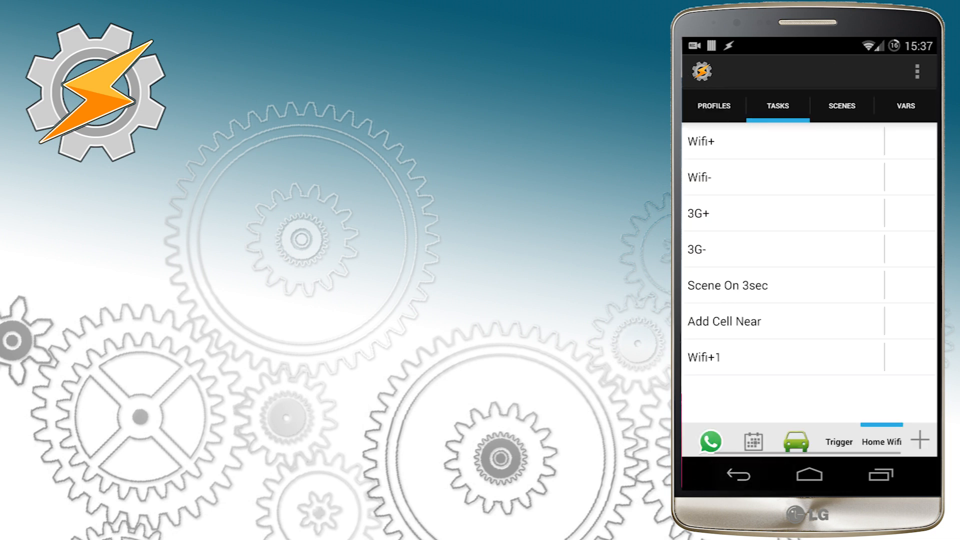
click(713, 106)
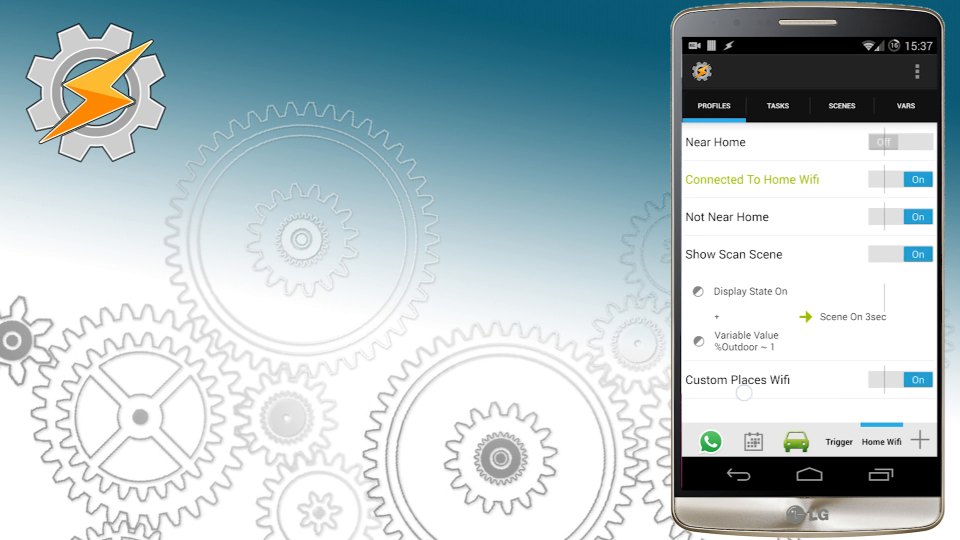